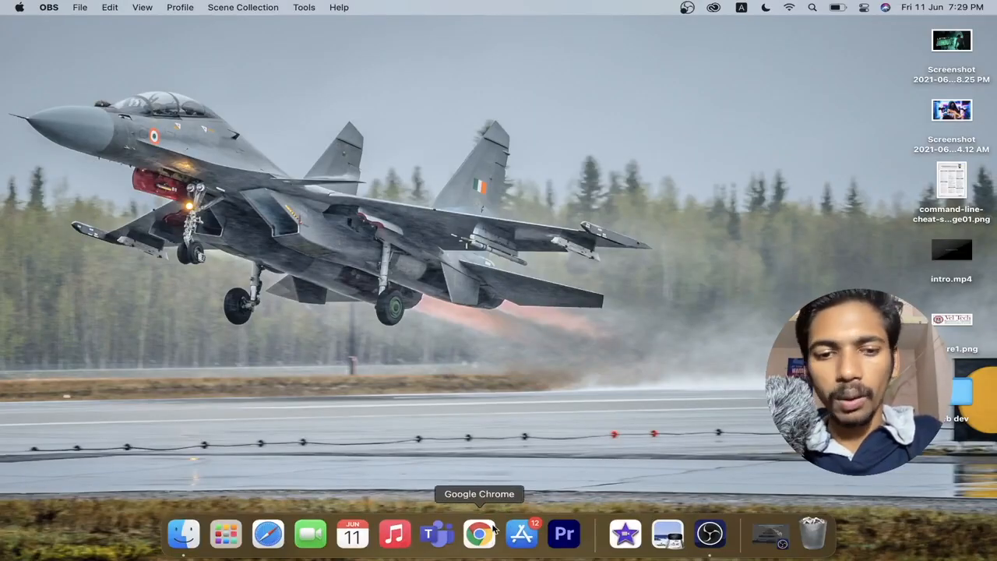
- Launch Chrome, search Google for MATLAB and open the MathWorks 'MATLAB & Simulink' result
{"action": "left_click", "coordinate": [480, 533]}
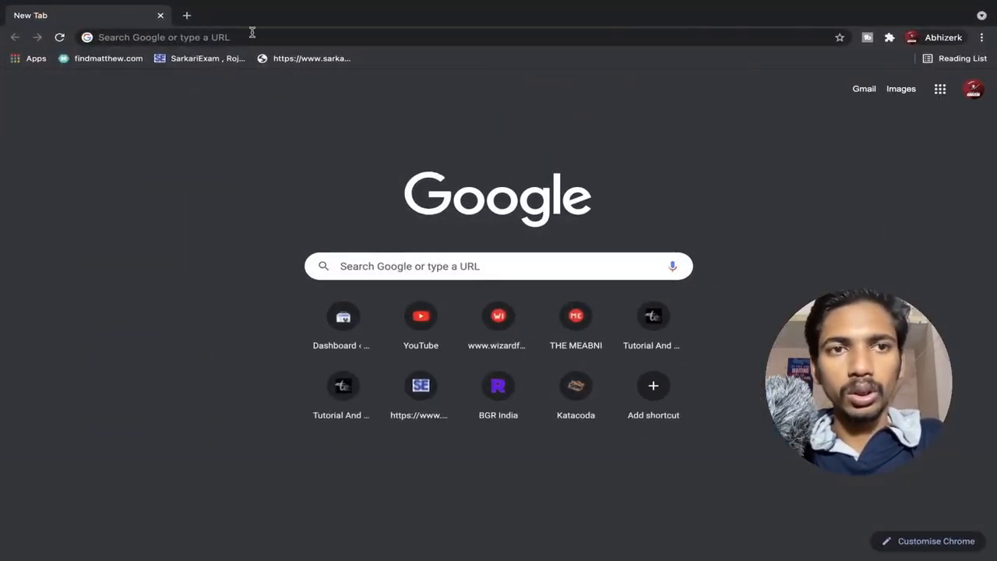
{"action": "left_click", "coordinate": [164, 37]}
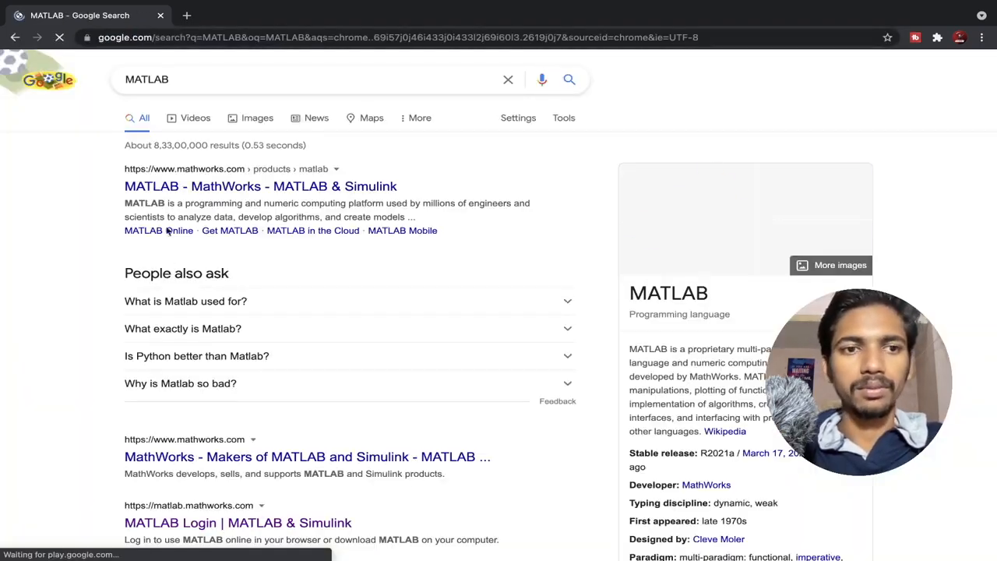
{"action": "left_click", "coordinate": [260, 186]}
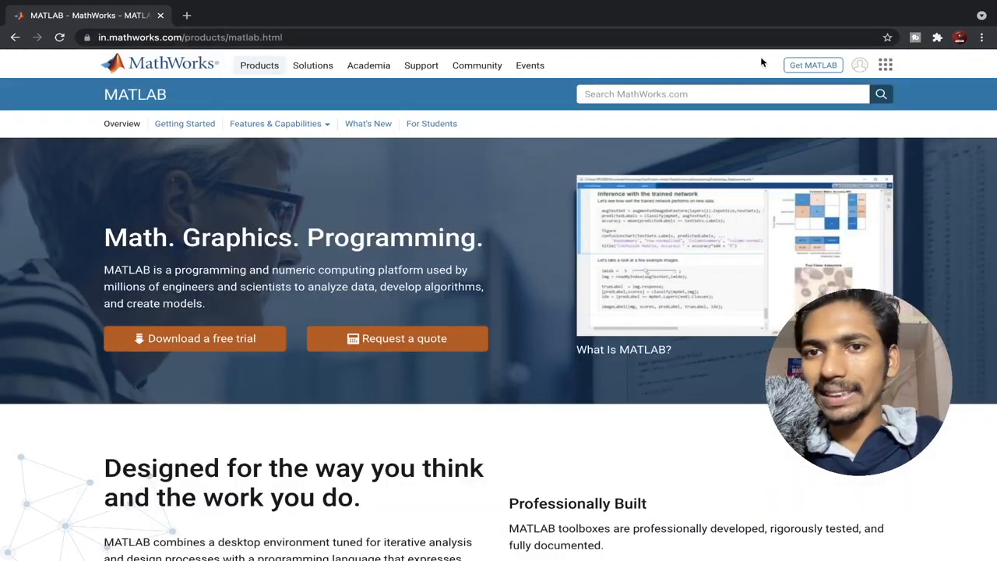
{"action": "mouse_move", "coordinate": [776, 81]}
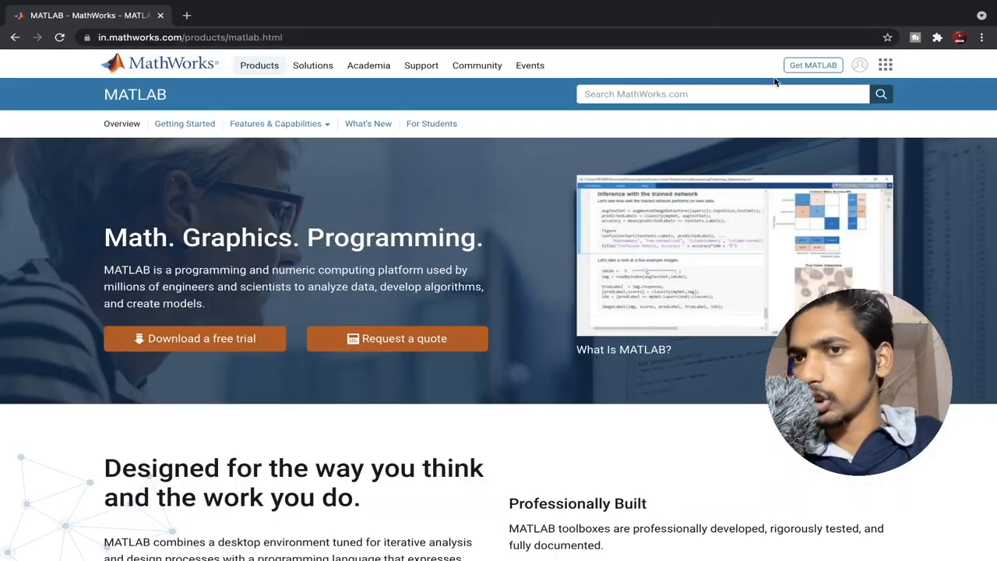
- Go to the Get MATLAB page from the MathWorks site header
{"action": "left_click", "coordinate": [813, 65]}
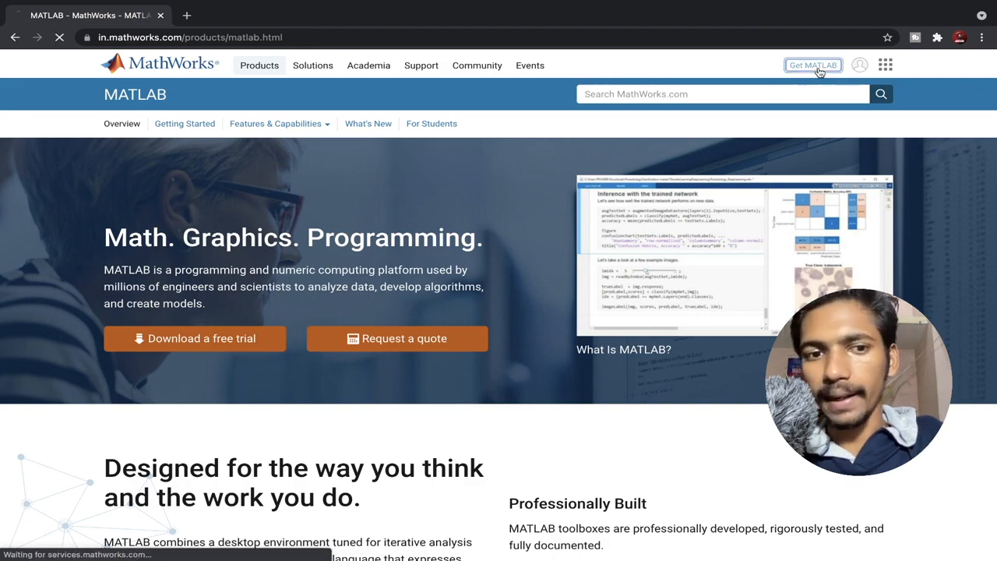
{"action": "left_click", "coordinate": [813, 66]}
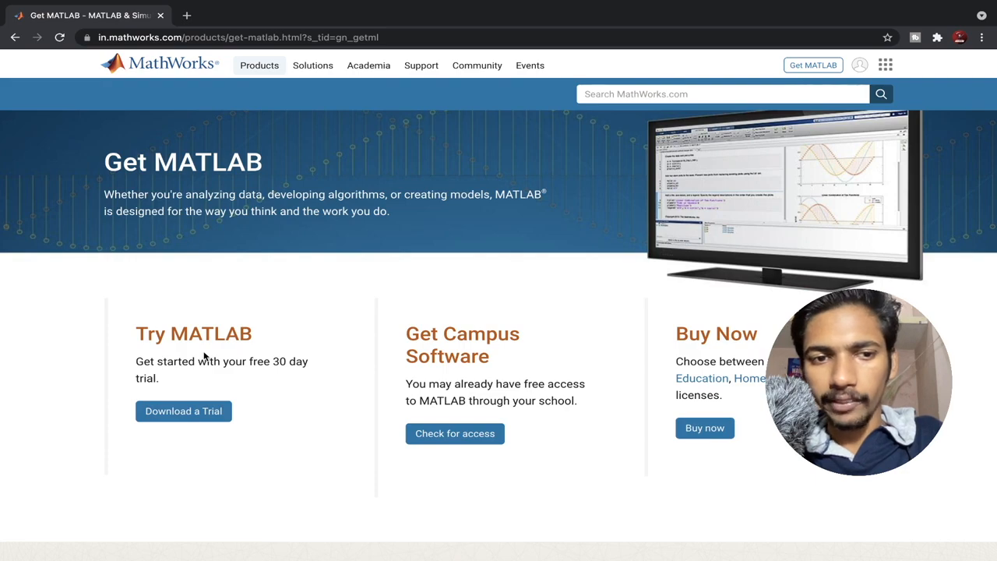
{"action": "mouse_move", "coordinate": [735, 323]}
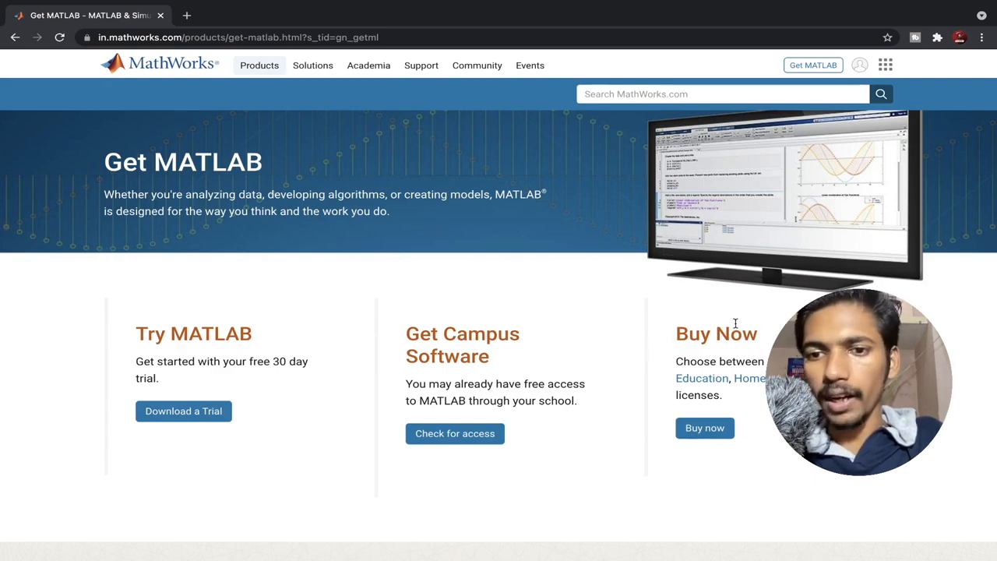
{"action": "mouse_move", "coordinate": [222, 321]}
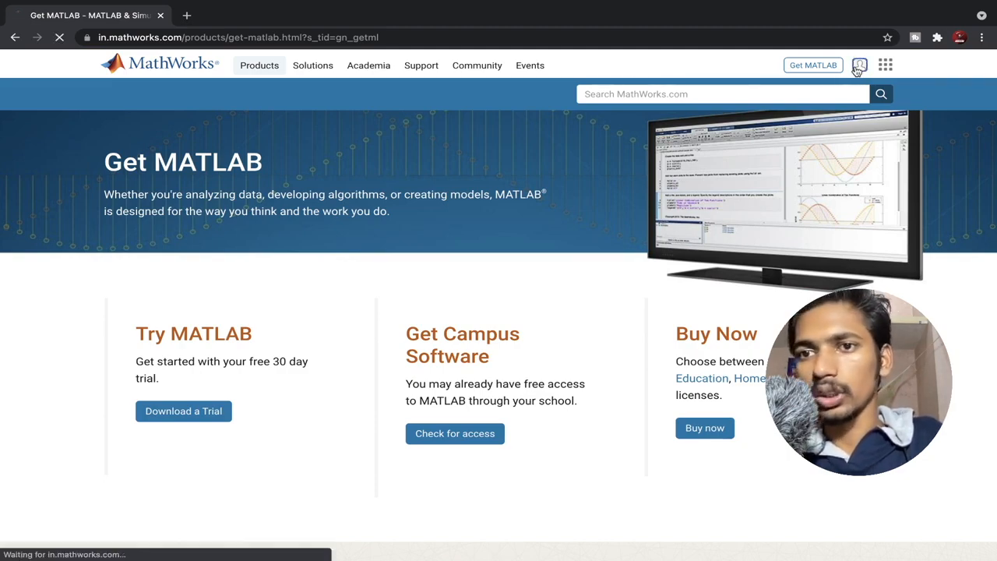
- From the signed-in account, choose Install MATLAB and download the R2021a macOS installer
{"action": "left_click", "coordinate": [860, 66]}
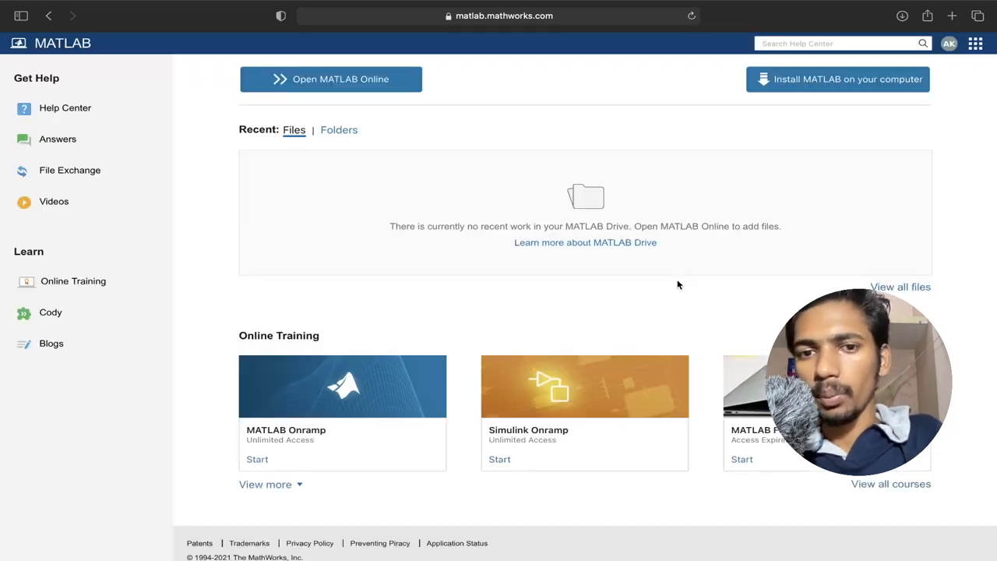
{"action": "mouse_move", "coordinate": [985, 3]}
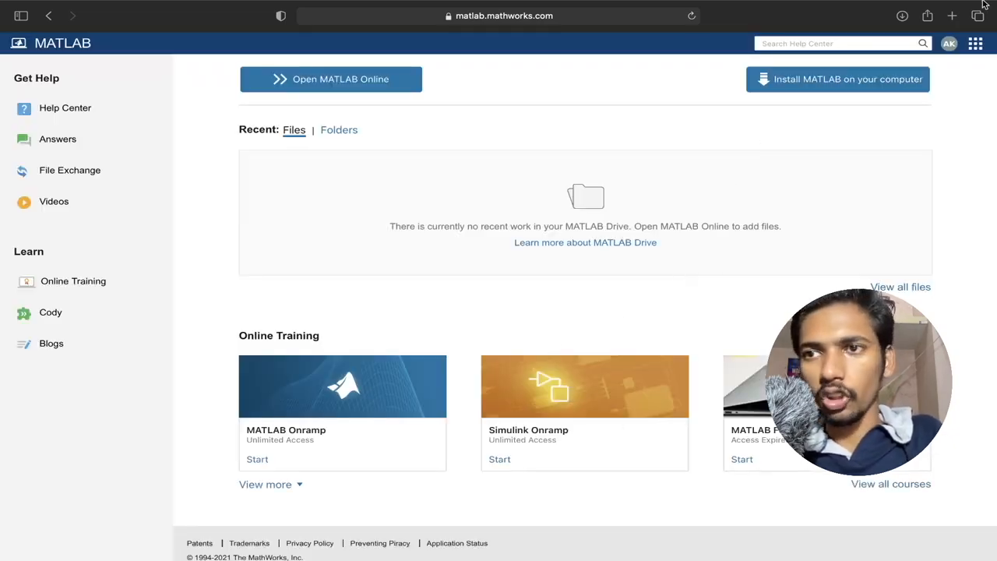
{"action": "left_click", "coordinate": [950, 44]}
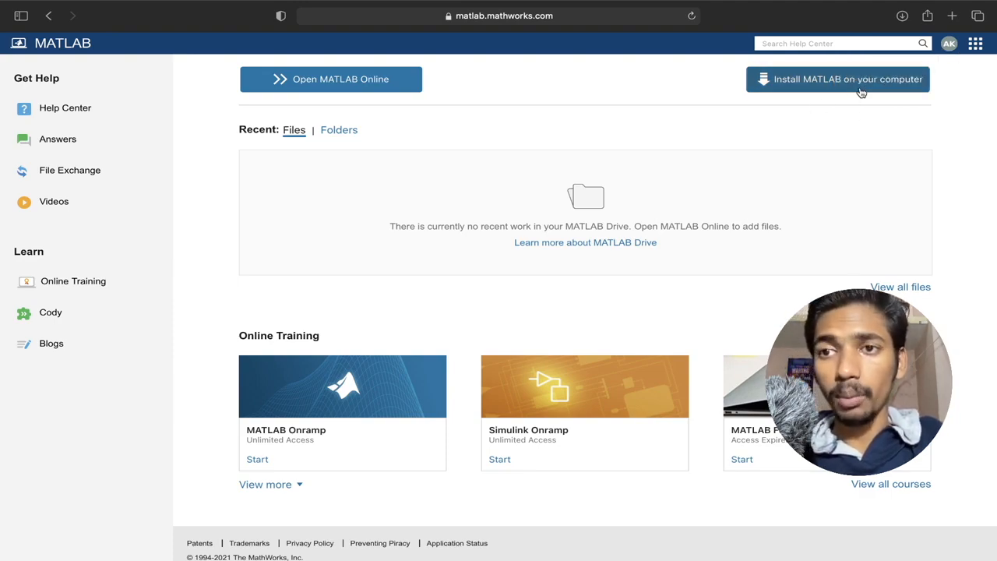
{"action": "left_click", "coordinate": [838, 78]}
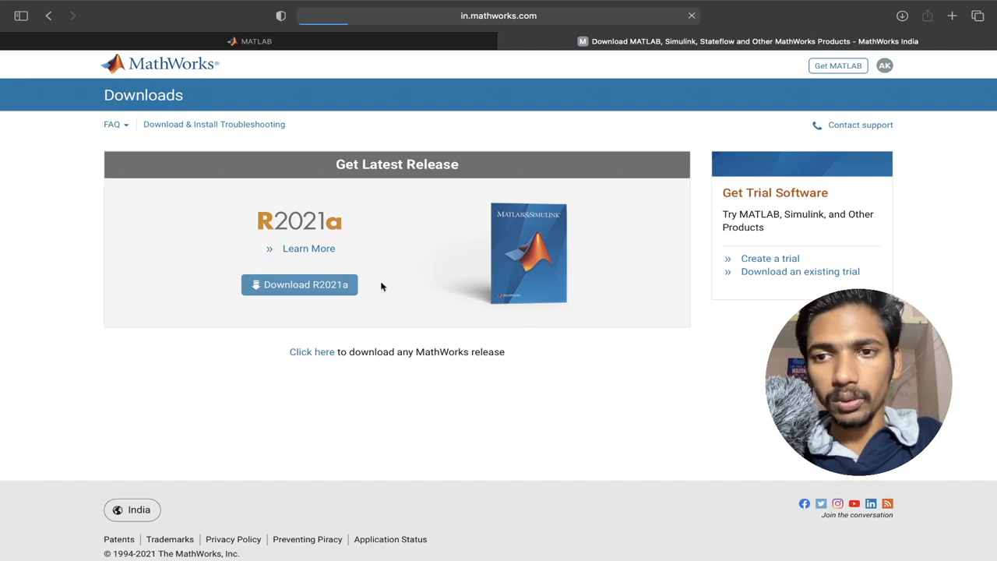
{"action": "left_click", "coordinate": [299, 284]}
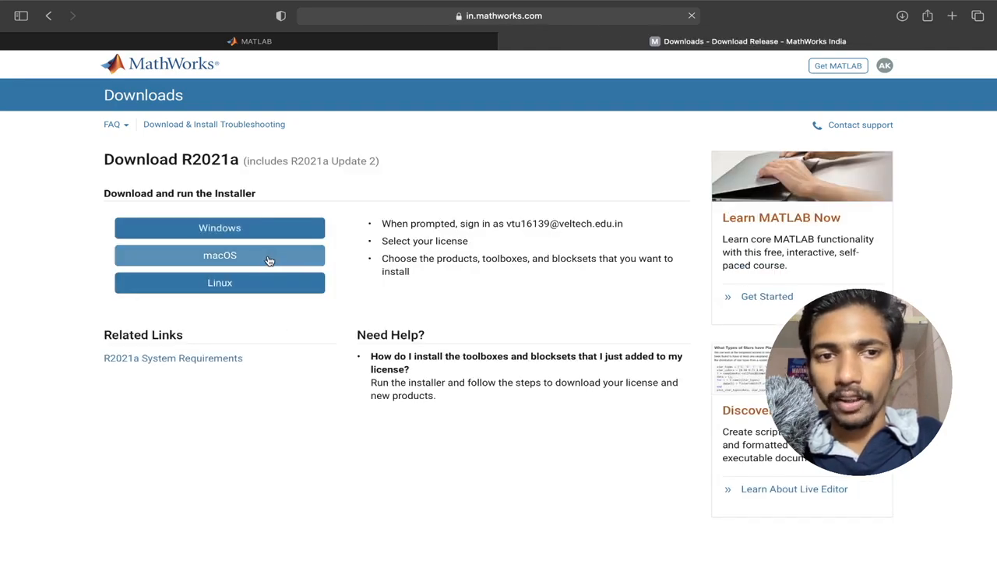
{"action": "left_click", "coordinate": [220, 255]}
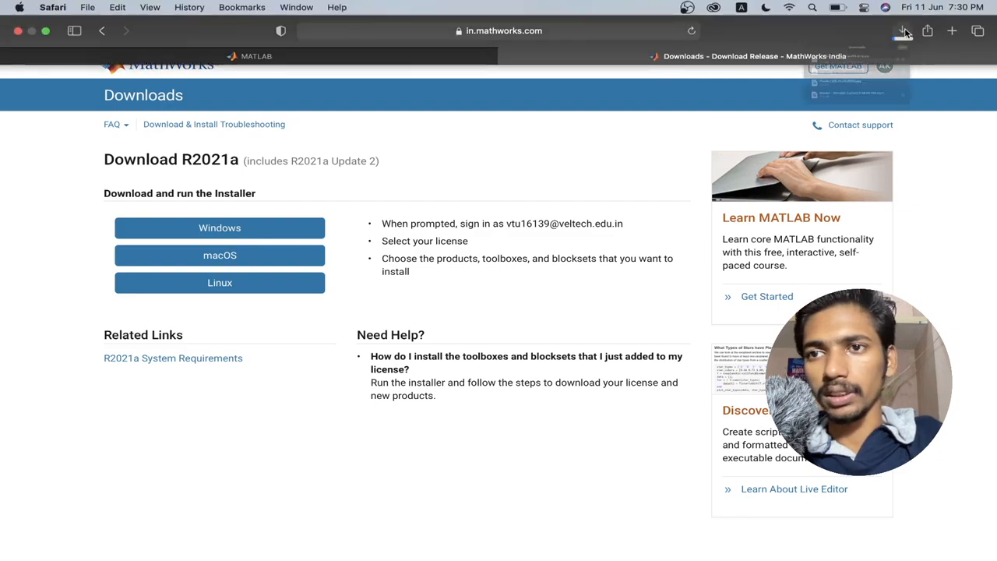
- Mount the downloaded matlab_R2021a_maci64.dmg disk image from the desktop
{"action": "left_click", "coordinate": [902, 31]}
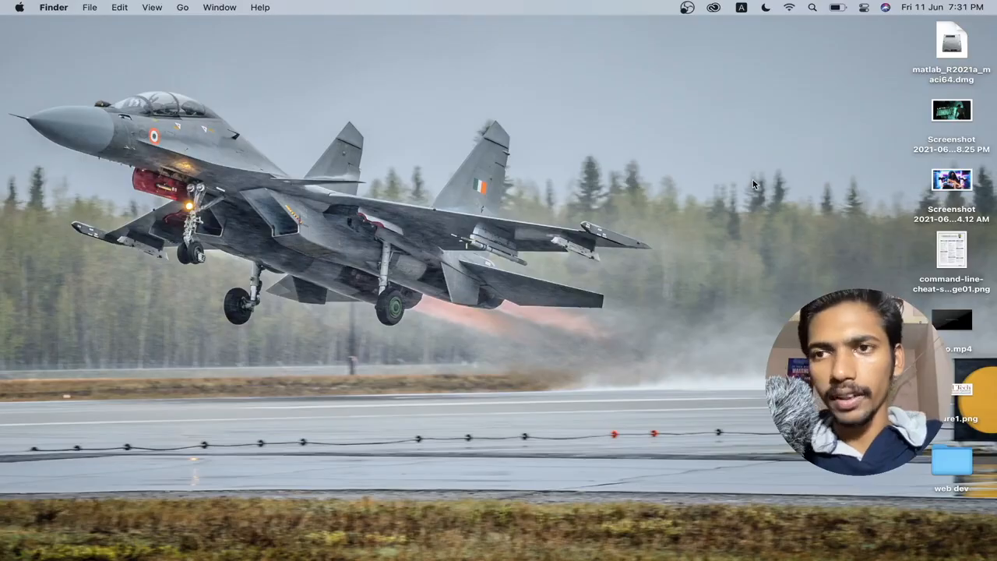
{"action": "left_click", "coordinate": [951, 41]}
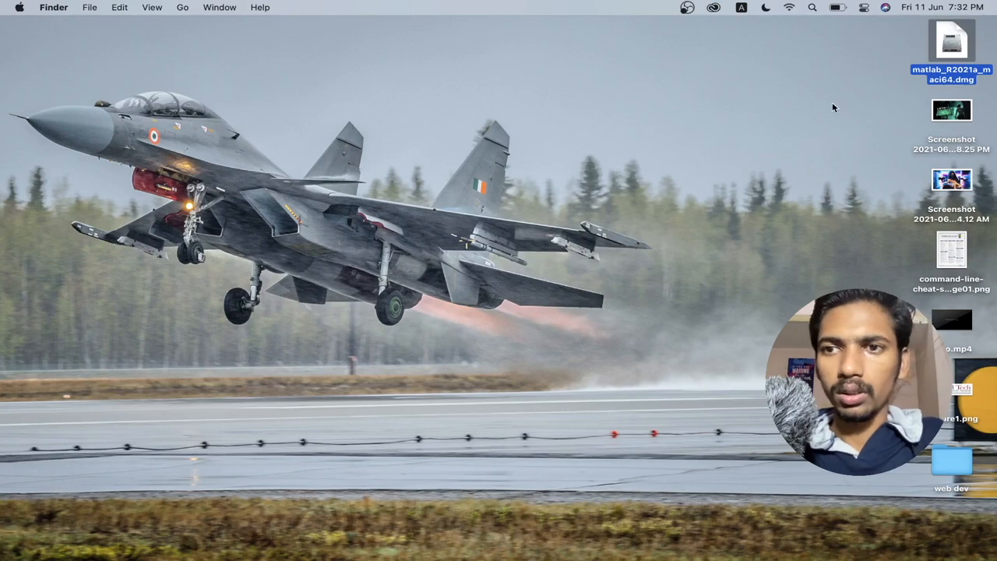
{"action": "double_click", "coordinate": [950, 39]}
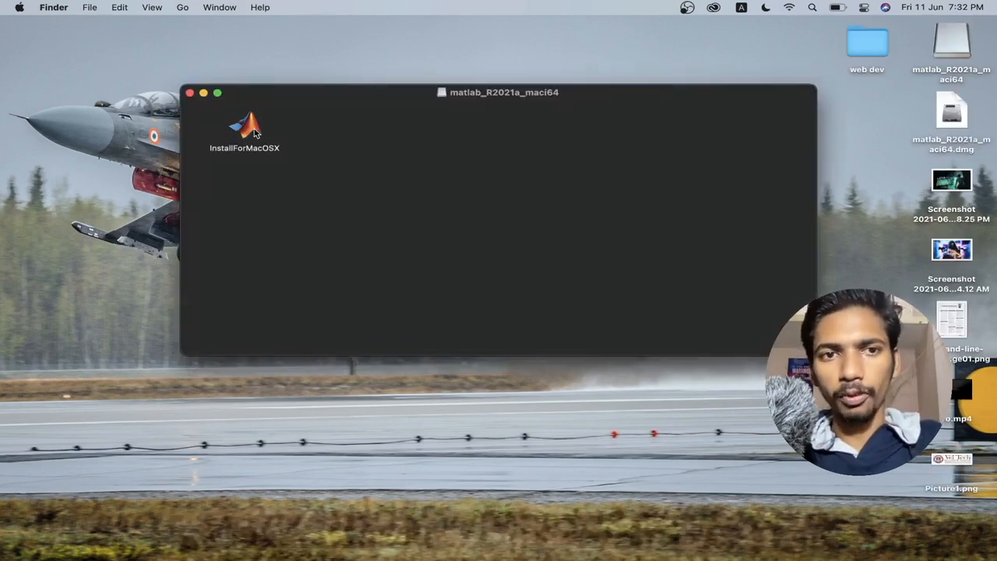
- Launch InstallForMacOSX, confirming the internet-download warning, to reach the password prompt
{"action": "left_click", "coordinate": [245, 128]}
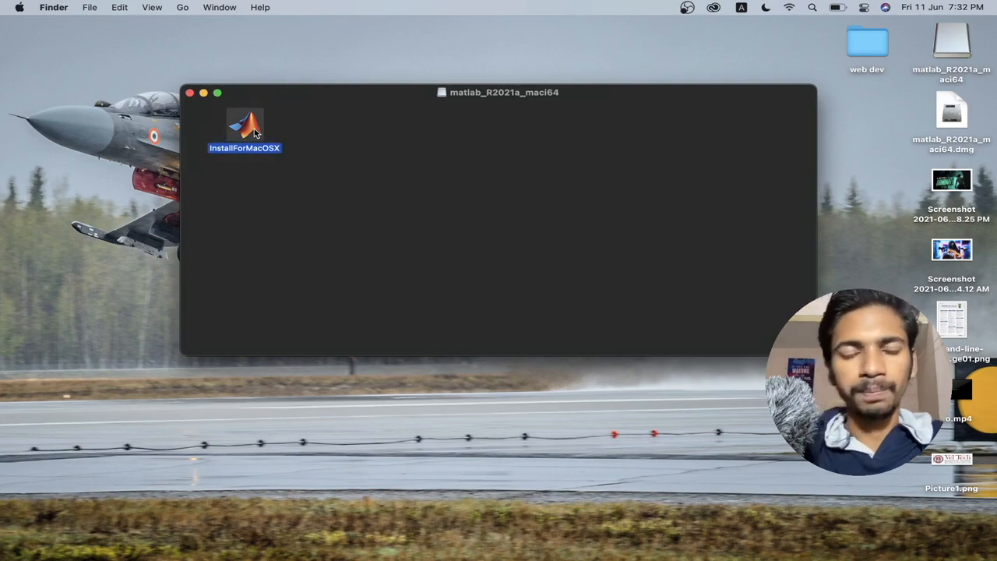
{"action": "double_click", "coordinate": [245, 128]}
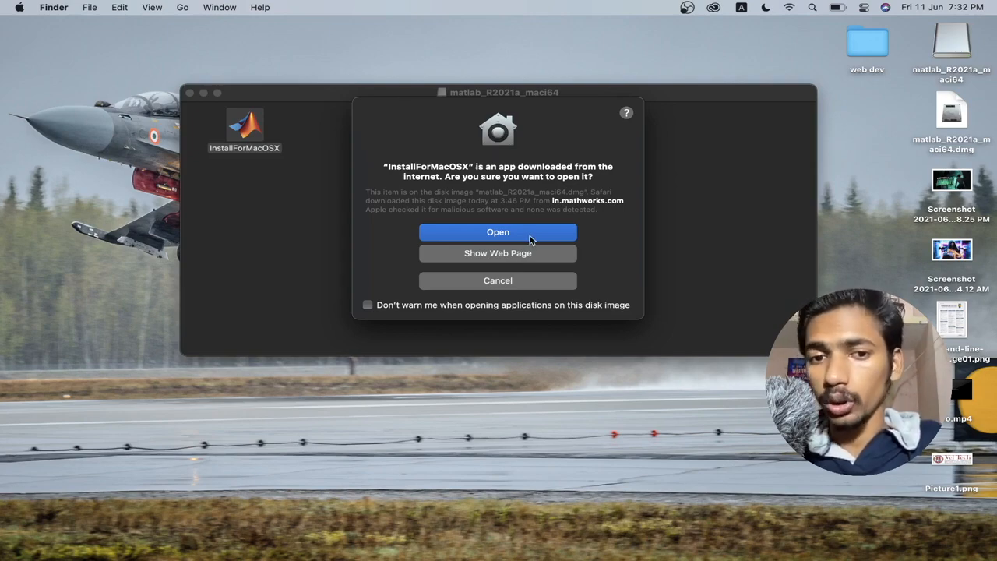
{"action": "left_click", "coordinate": [499, 230]}
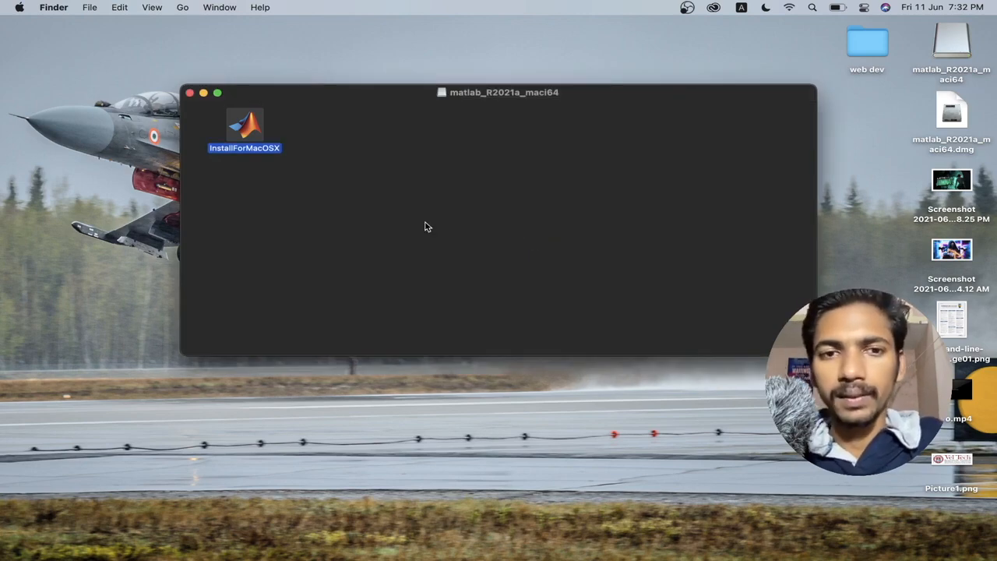
{"action": "double_click", "coordinate": [244, 128]}
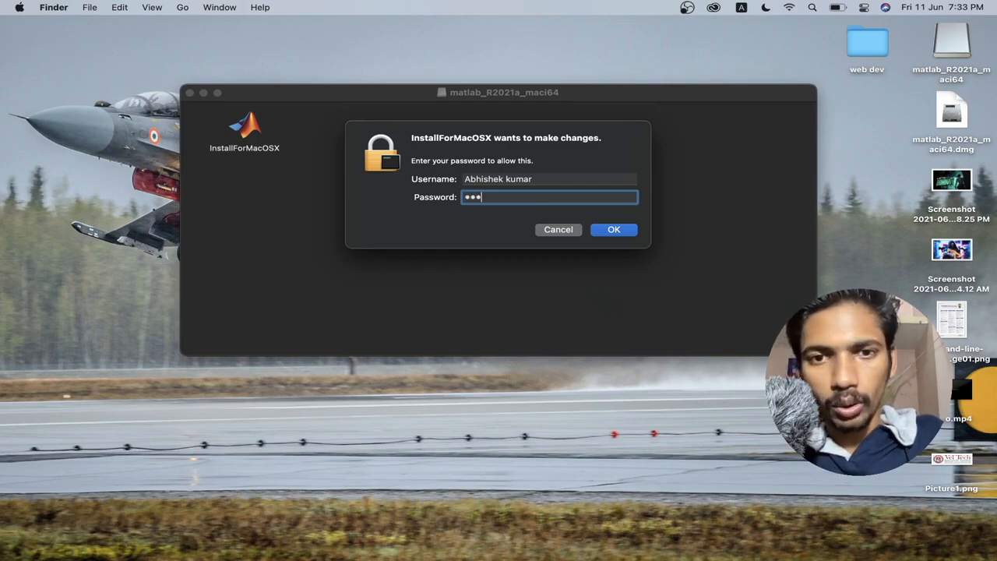
- Authorise the installer as administrator and launch the MathWorks Product Installer for R2021a
{"action": "left_click", "coordinate": [614, 230]}
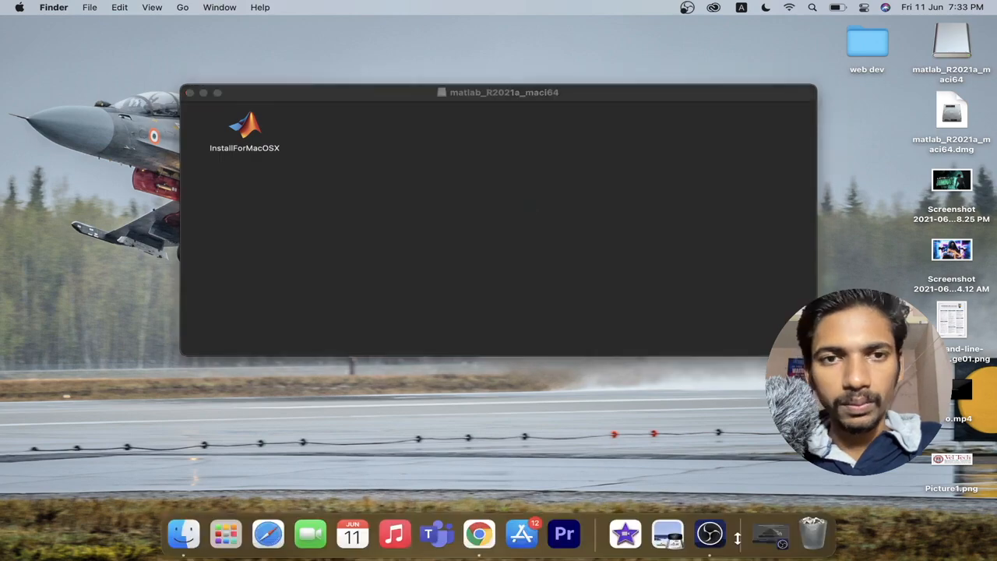
{"action": "double_click", "coordinate": [245, 128]}
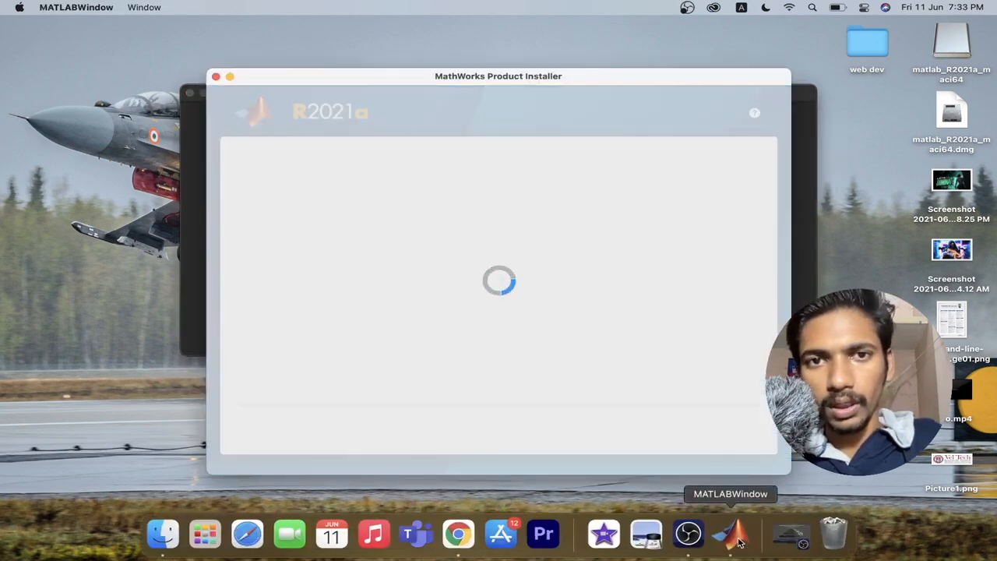
{"action": "mouse_move", "coordinate": [689, 327]}
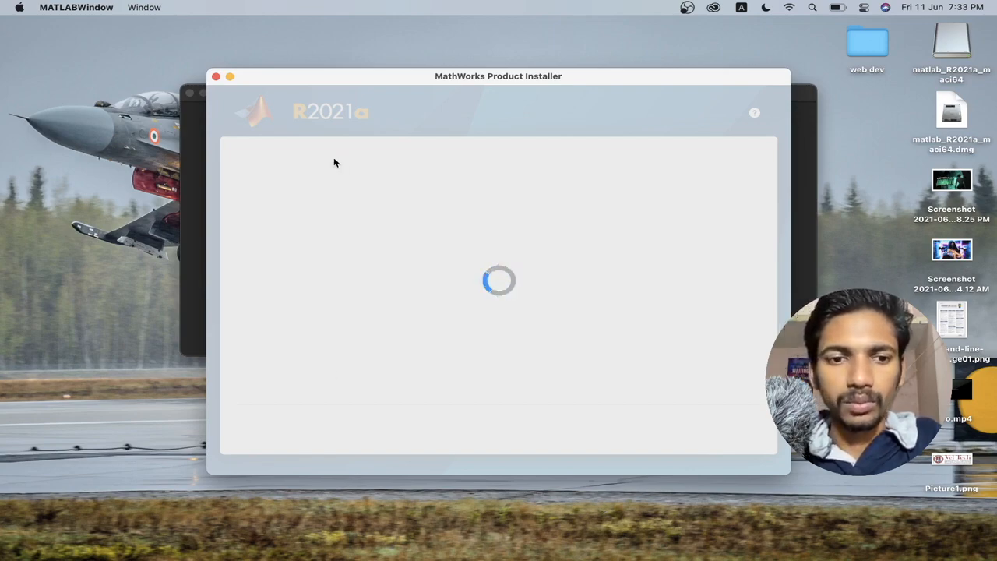
{"action": "mouse_move", "coordinate": [237, 218]}
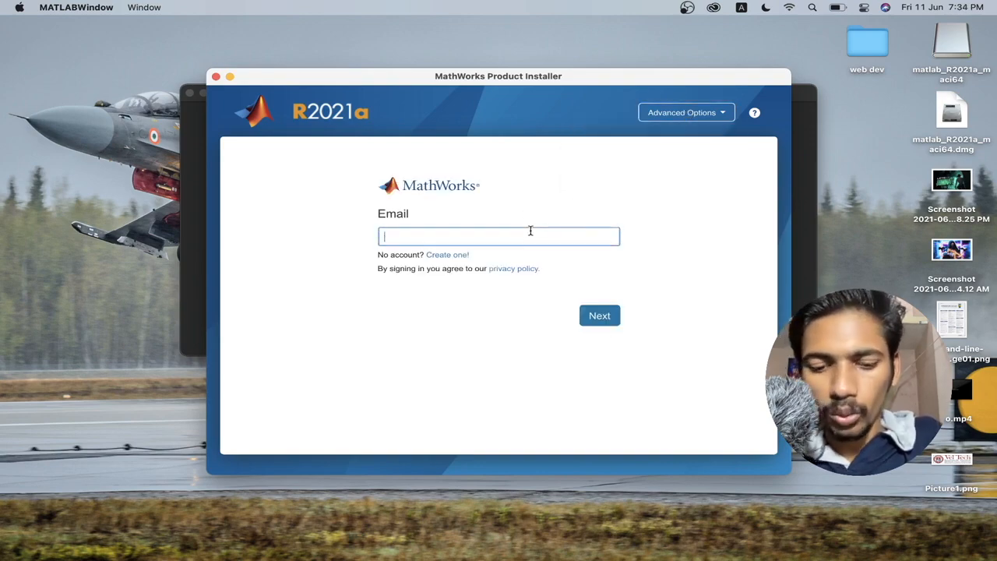
- Sign in to the MathWorks account with email and password, reaching the license agreement
{"action": "type", "text": "v"}
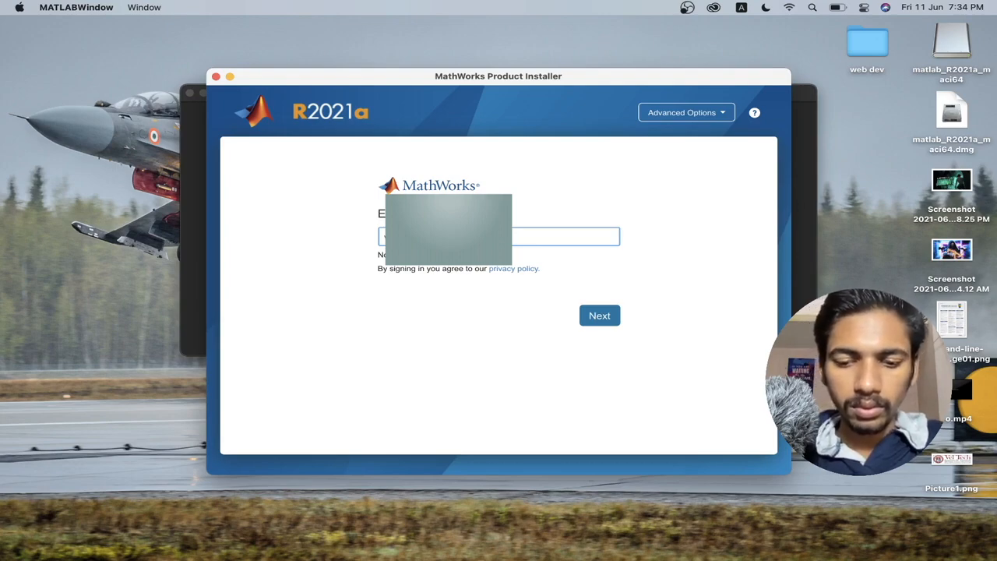
{"action": "left_click", "coordinate": [599, 315]}
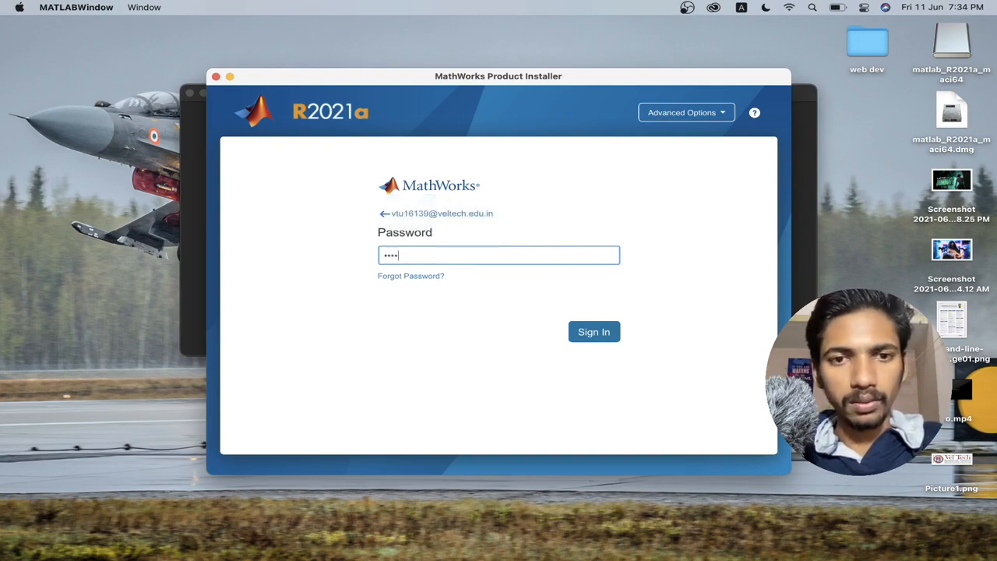
{"action": "type", "text": "•••"}
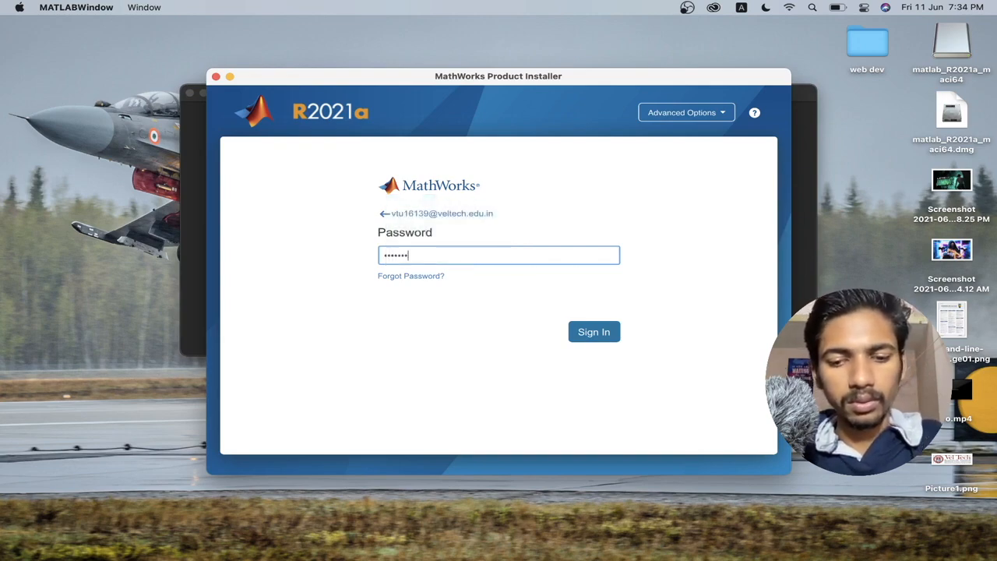
{"action": "left_click", "coordinate": [593, 331]}
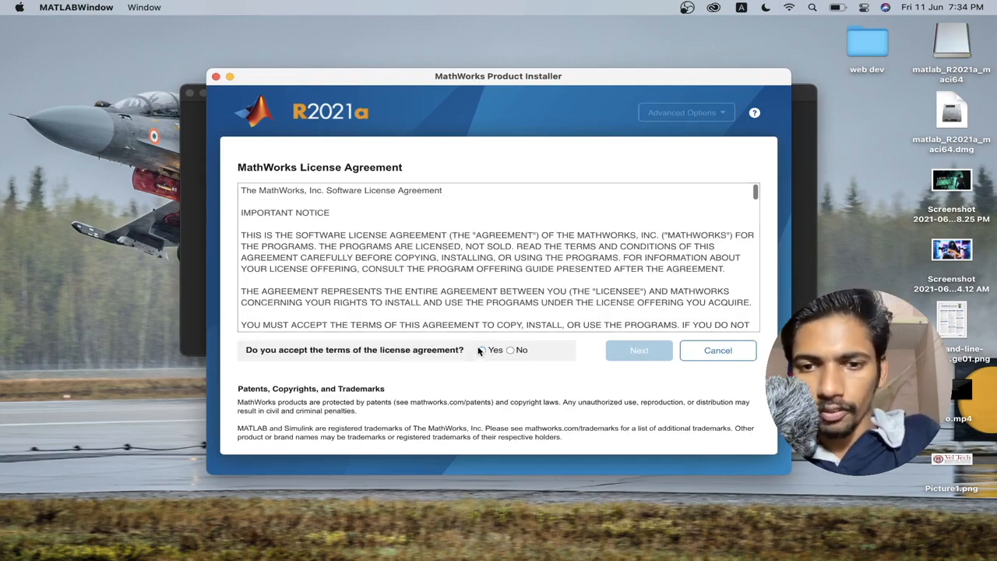
- Accept the license terms, keep the MATLAB (Individual) license and the /Applications destination
{"action": "left_click", "coordinate": [482, 349]}
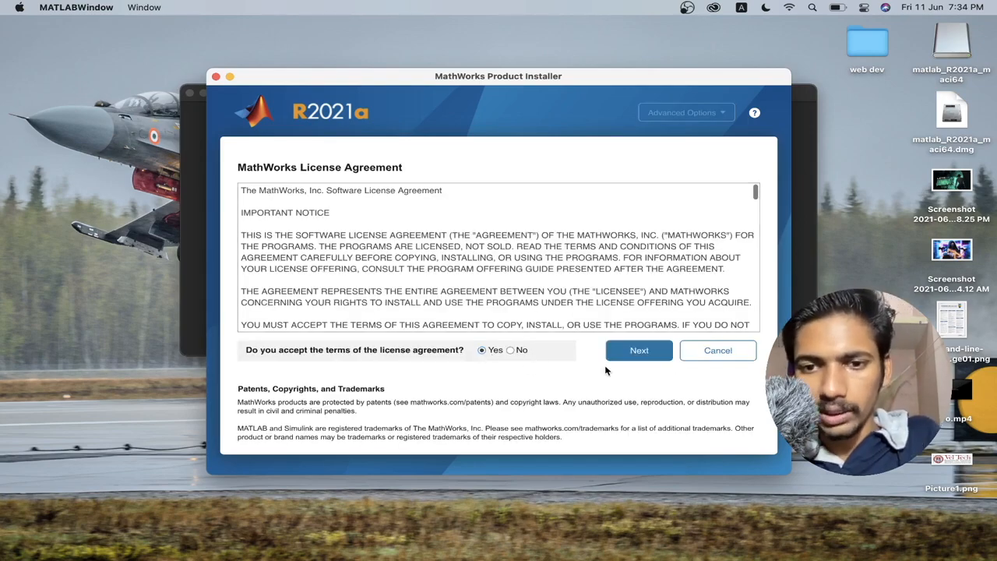
{"action": "left_click", "coordinate": [639, 349]}
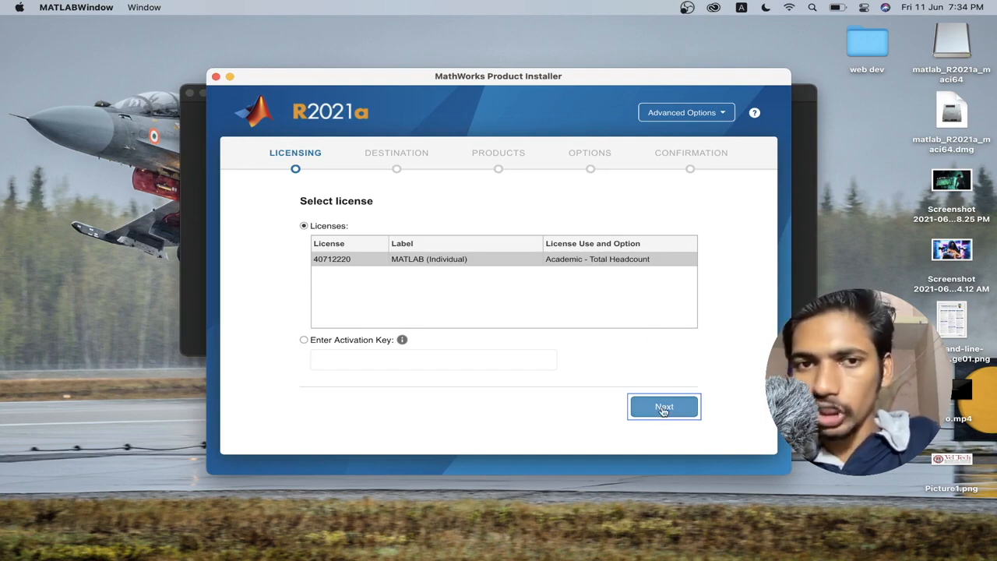
{"action": "left_click", "coordinate": [663, 407]}
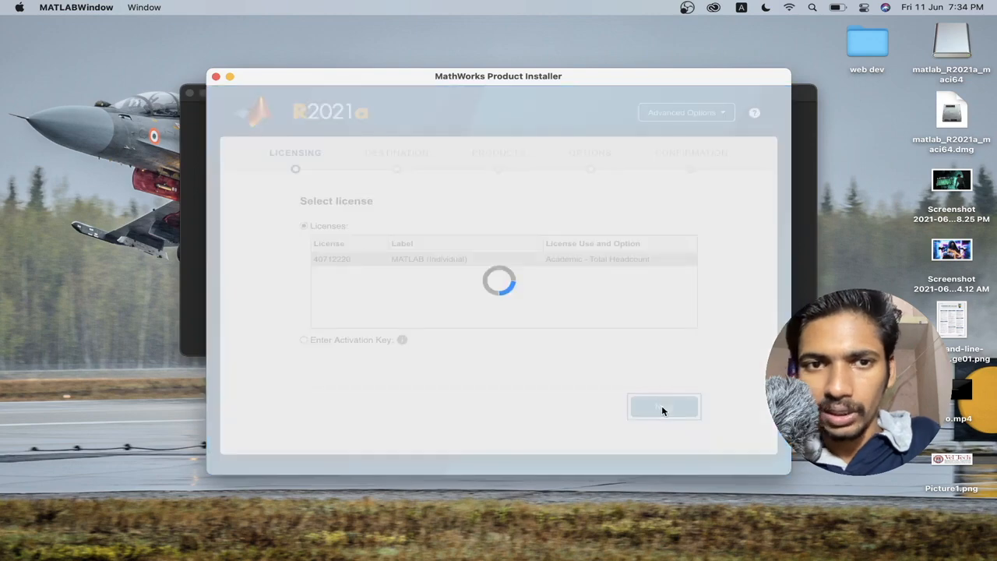
{"action": "left_click", "coordinate": [663, 407]}
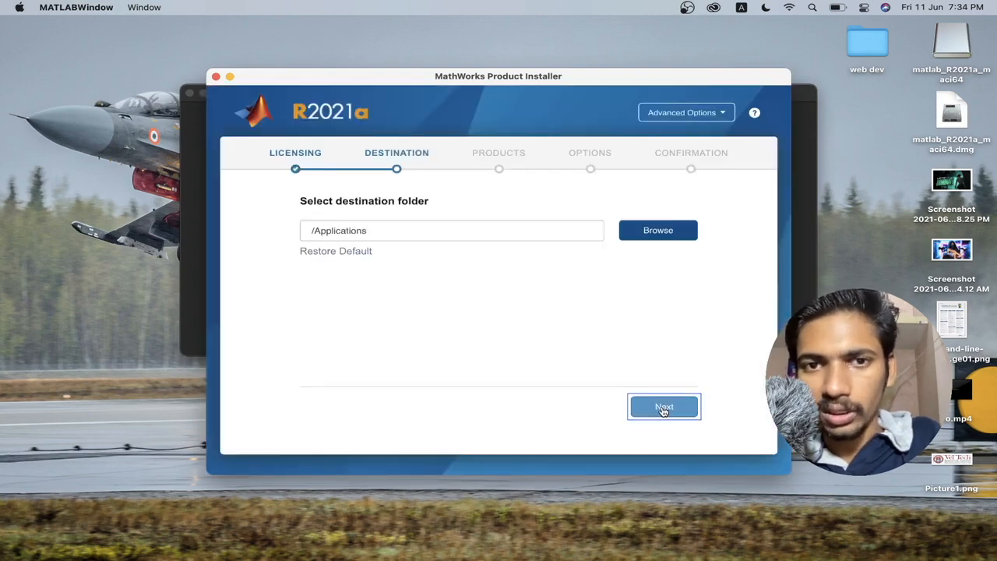
{"action": "left_click", "coordinate": [664, 407]}
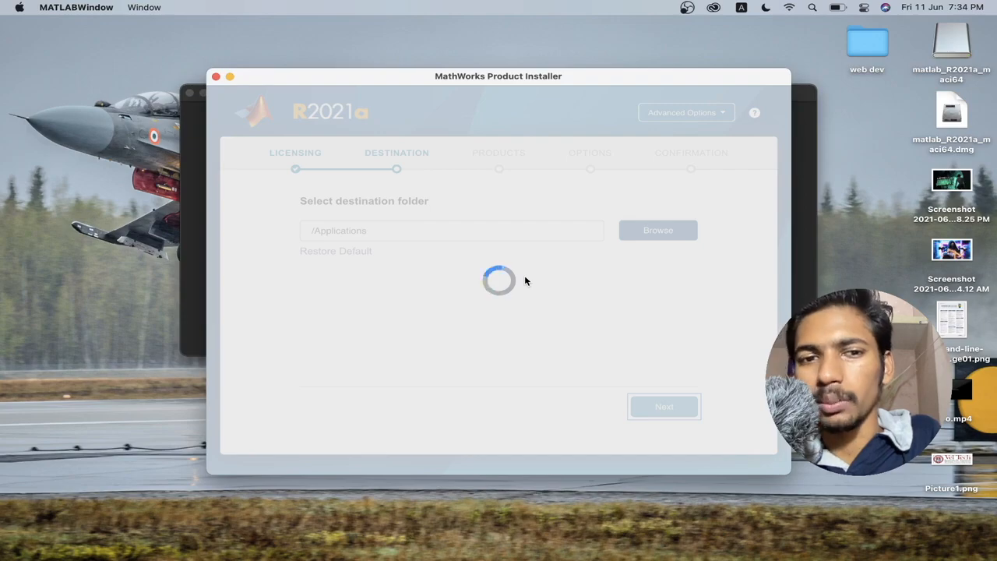
{"action": "mouse_move", "coordinate": [560, 323]}
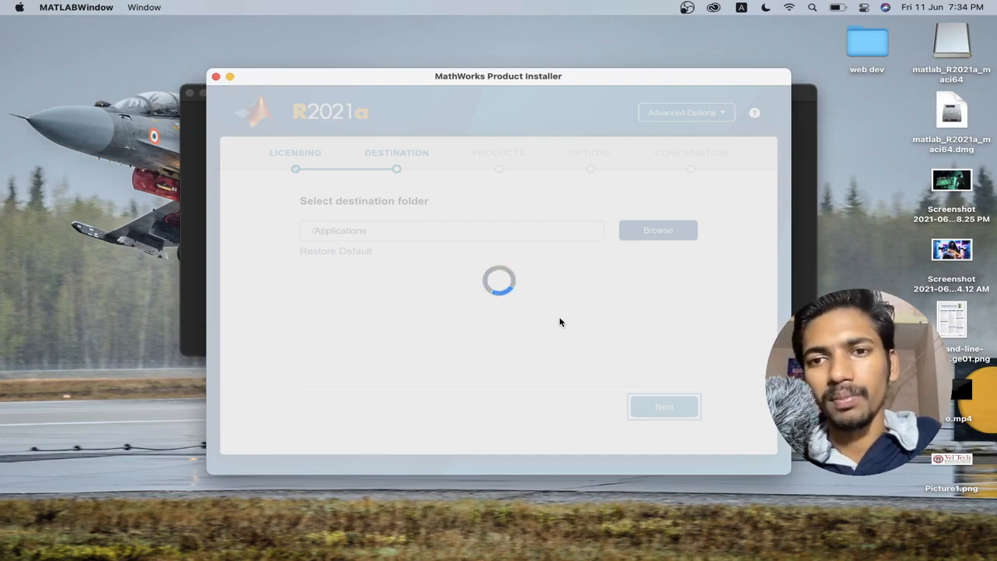
{"action": "left_click", "coordinate": [204, 533]}
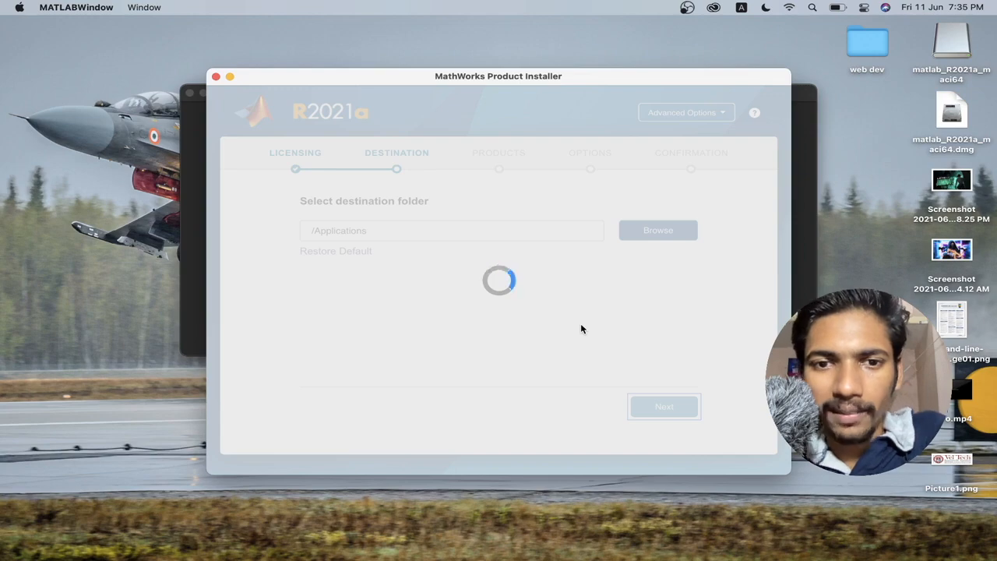
- Keep only MATLAB selected with default options, reaching the 1 product, 3.88 GB summary
{"action": "left_click", "coordinate": [664, 405]}
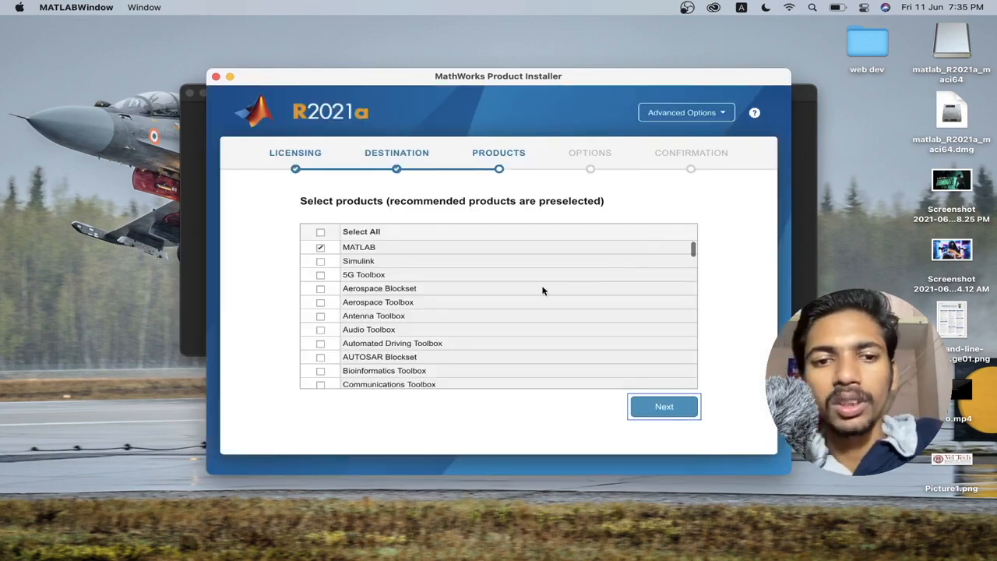
{"action": "mouse_move", "coordinate": [574, 330]}
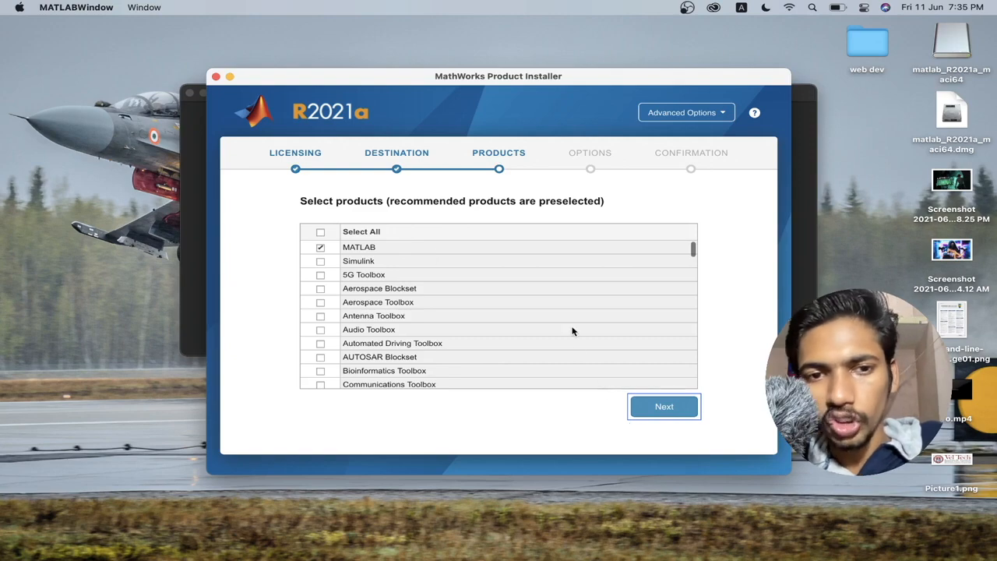
{"action": "left_click", "coordinate": [664, 405]}
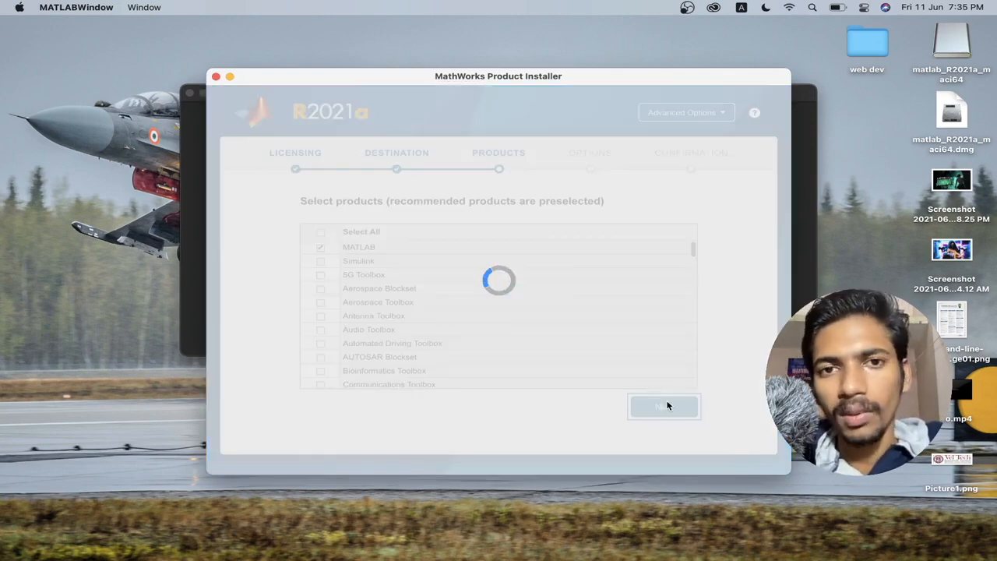
{"action": "left_click", "coordinate": [664, 405]}
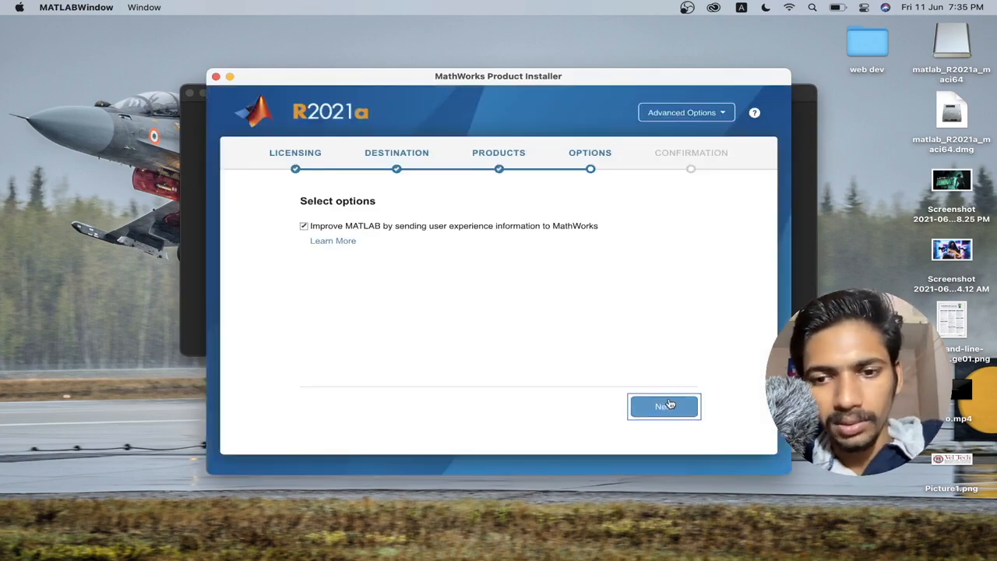
{"action": "left_click", "coordinate": [664, 405]}
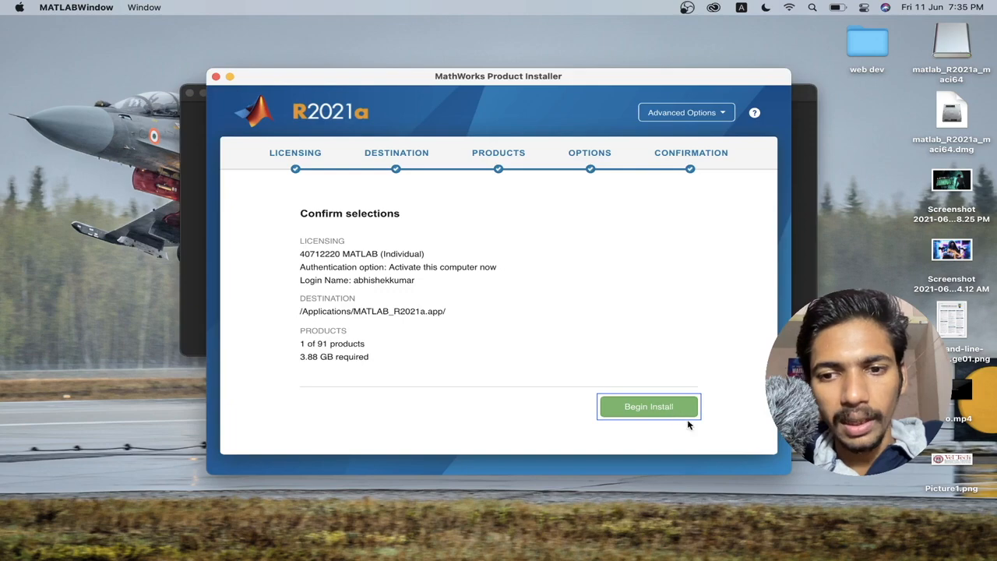
{"action": "mouse_move", "coordinate": [673, 418]}
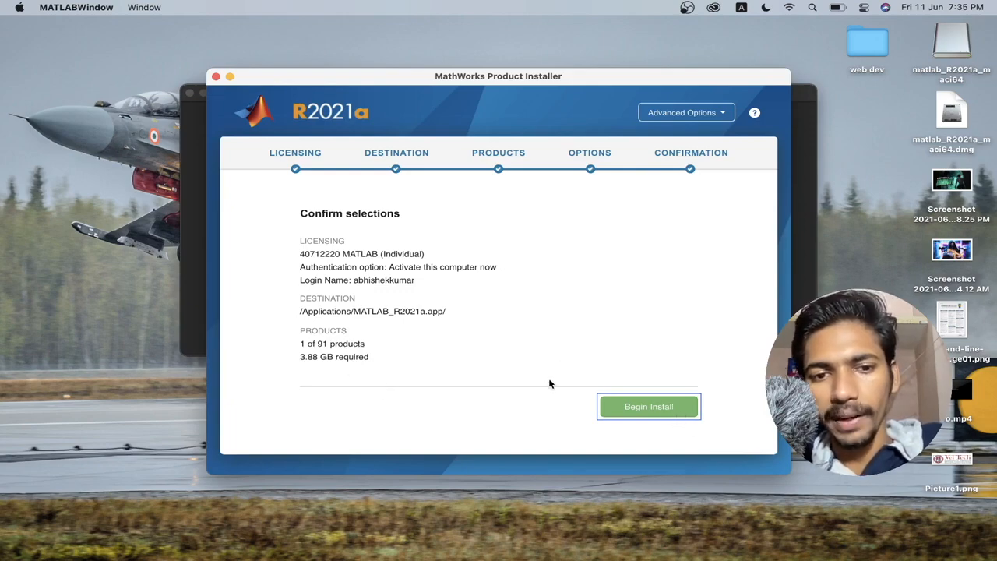
- Begin the install so MATLAB starts downloading (0 of 1,175 MB)
{"action": "left_click", "coordinate": [648, 405]}
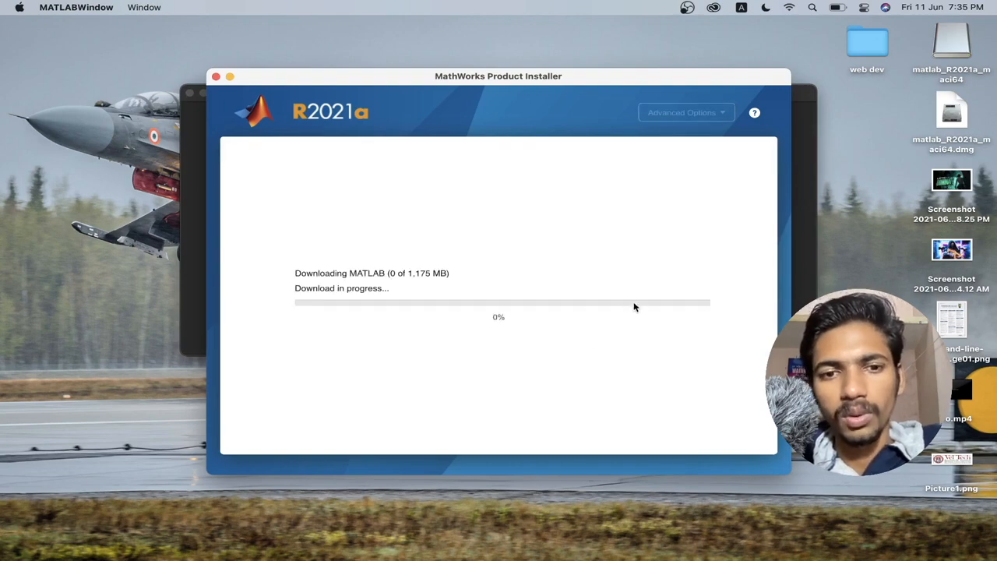
{"action": "mouse_move", "coordinate": [433, 265]}
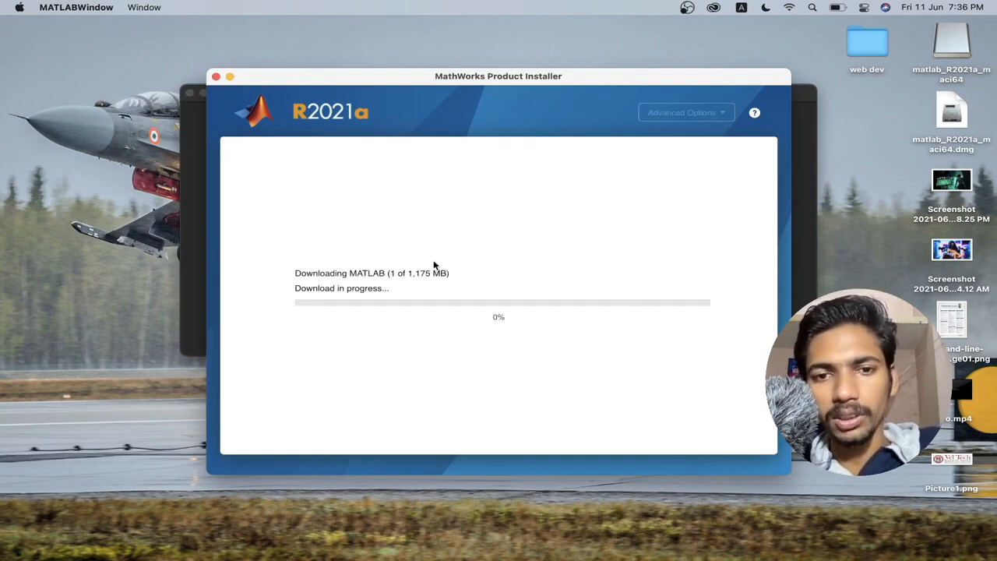